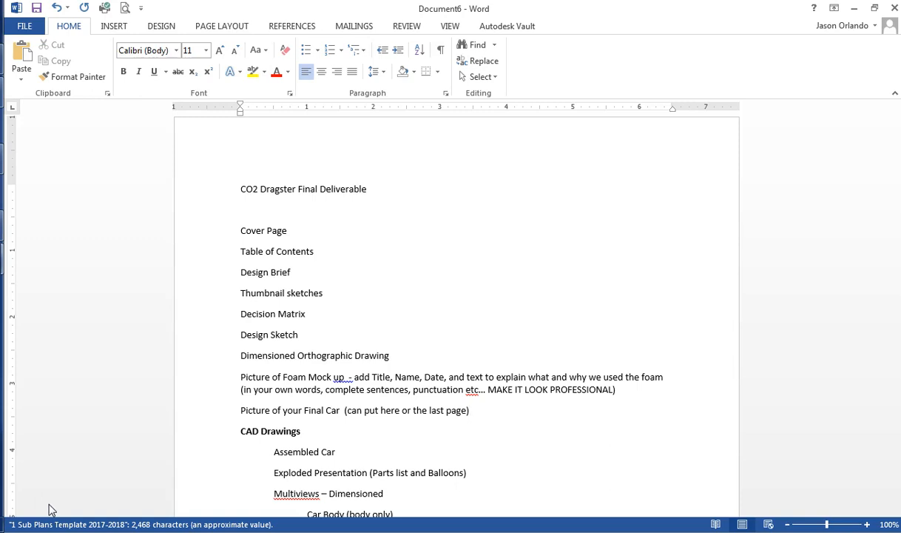
- Bring the Chrome window with the Outlook inbox in front of the Word checklist
{"action": "left_click", "coordinate": [469, 410]}
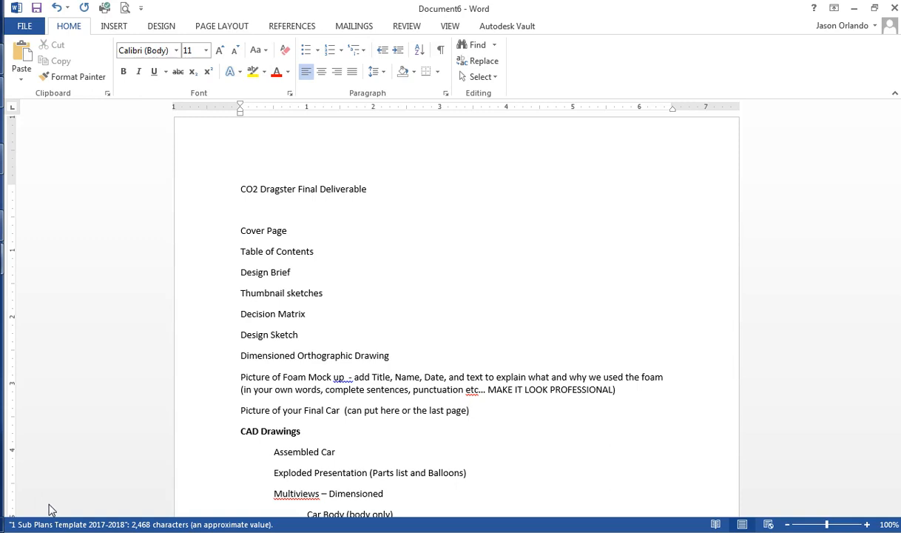
{"action": "left_click", "coordinate": [469, 410]}
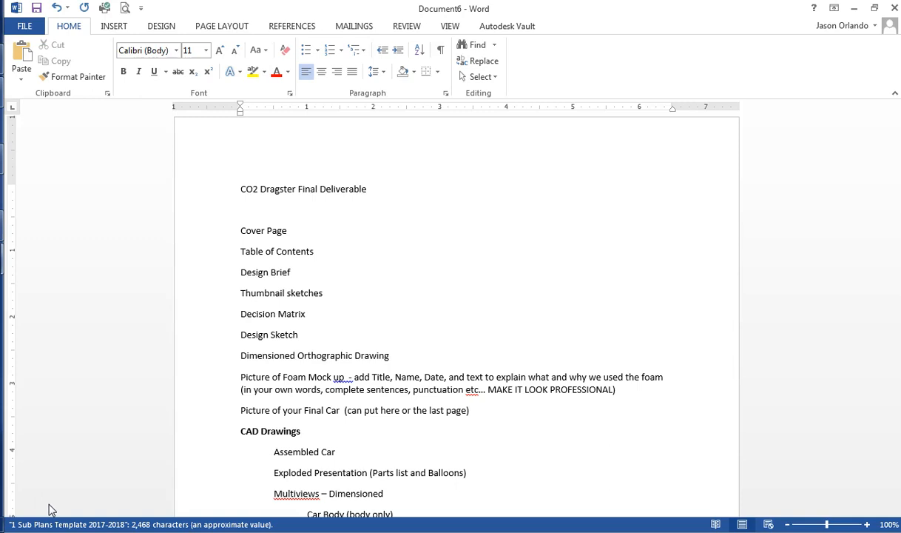
{"action": "left_click", "coordinate": [469, 410]}
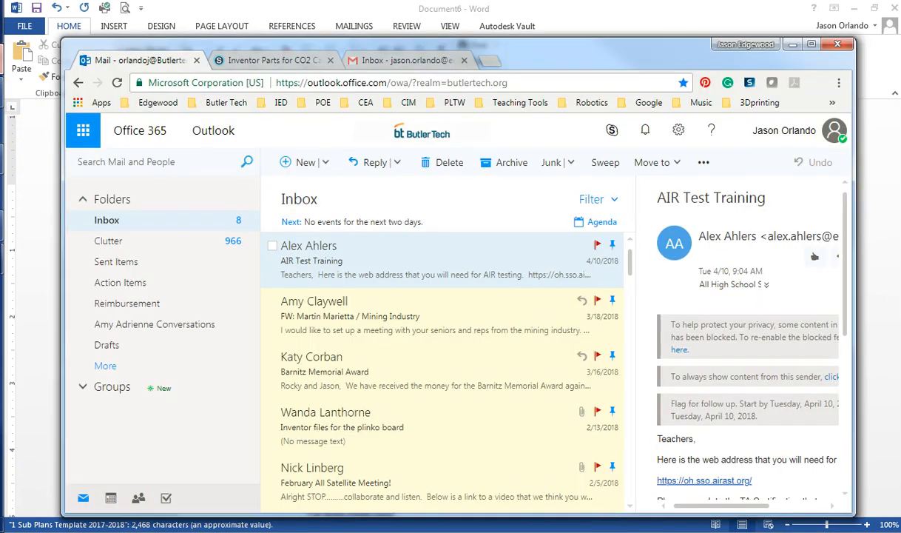
- Switch to the Schoology 'Inventor Parts for CO2 Car' folder of seven part files
{"action": "left_click", "coordinate": [274, 60]}
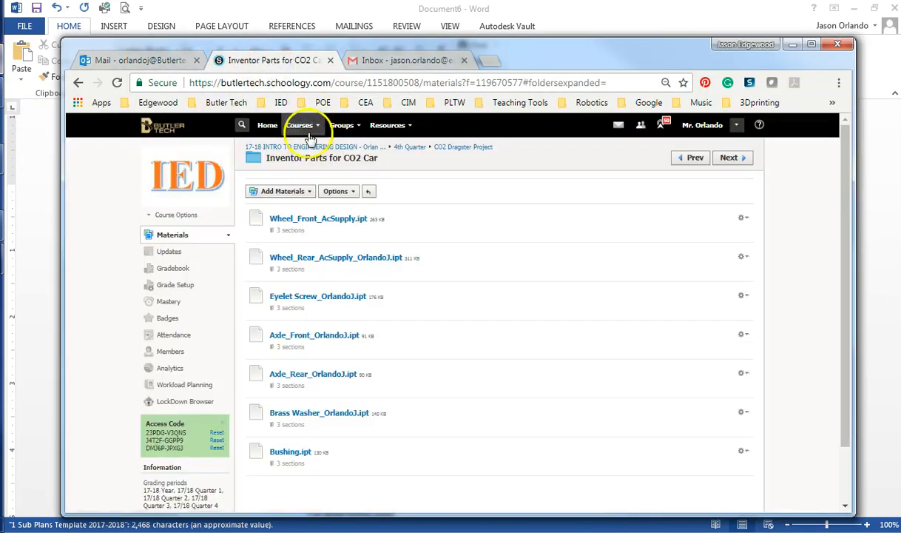
{"action": "mouse_move", "coordinate": [259, 60]}
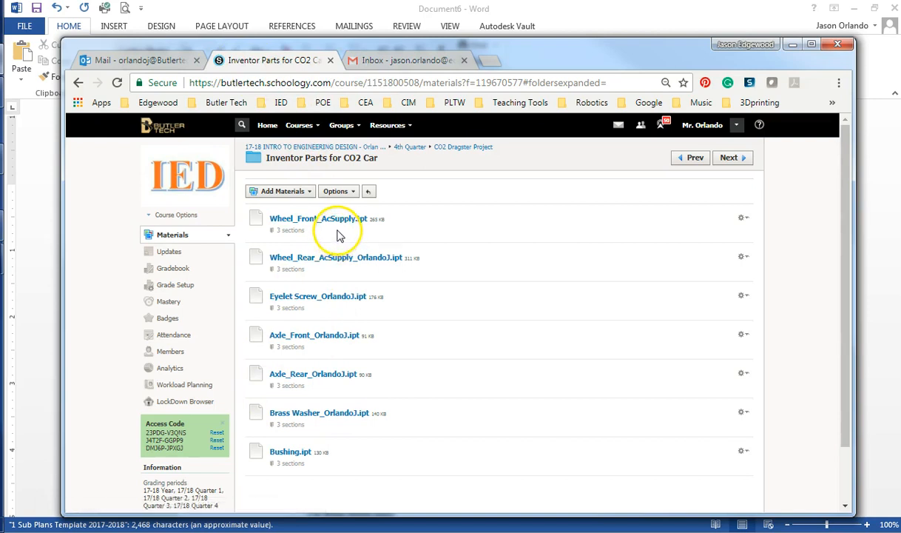
{"action": "mouse_move", "coordinate": [318, 427]}
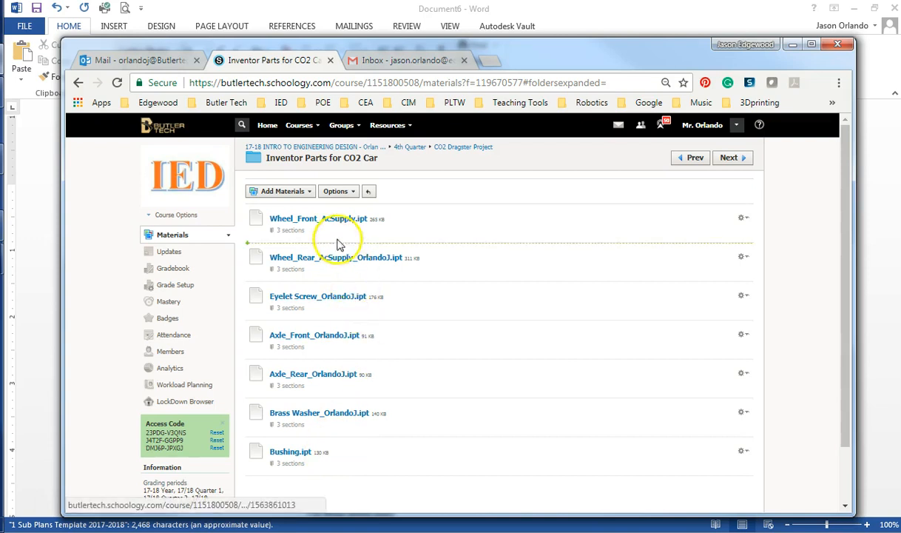
{"action": "mouse_move", "coordinate": [322, 249]}
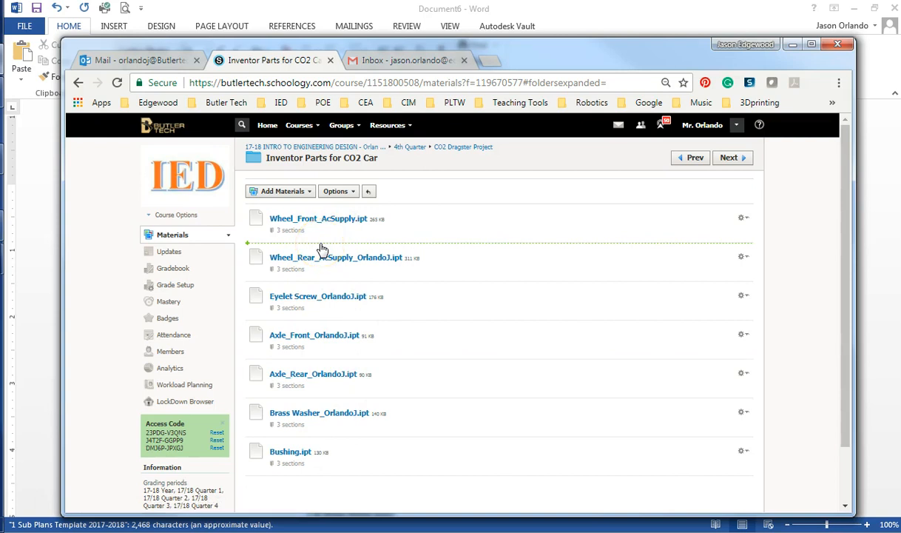
{"action": "mouse_move", "coordinate": [371, 266]}
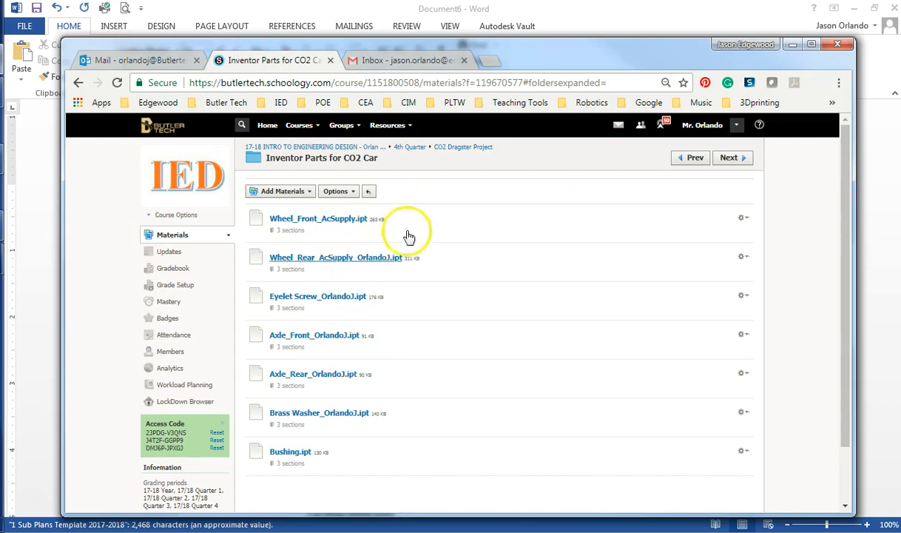
{"action": "mouse_move", "coordinate": [414, 185]}
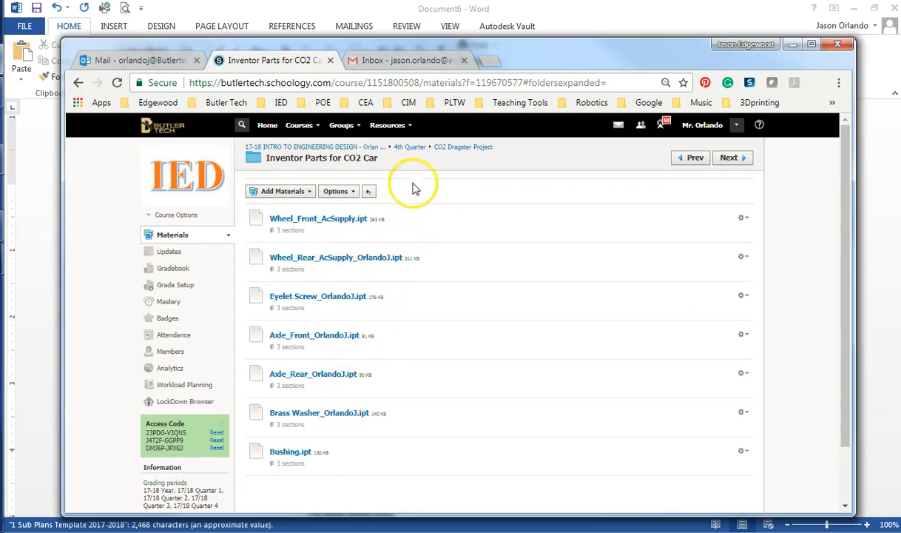
{"action": "mouse_move", "coordinate": [144, 70]}
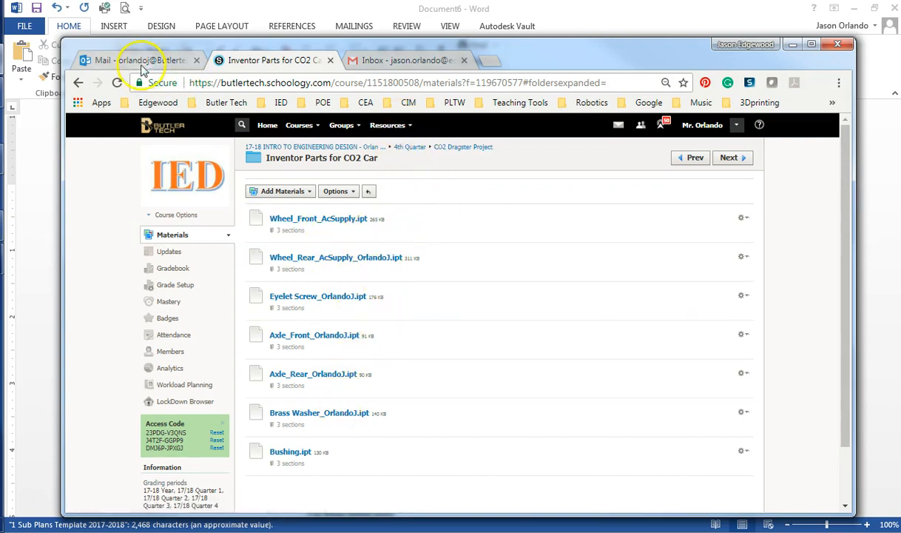
{"action": "mouse_move", "coordinate": [195, 15]}
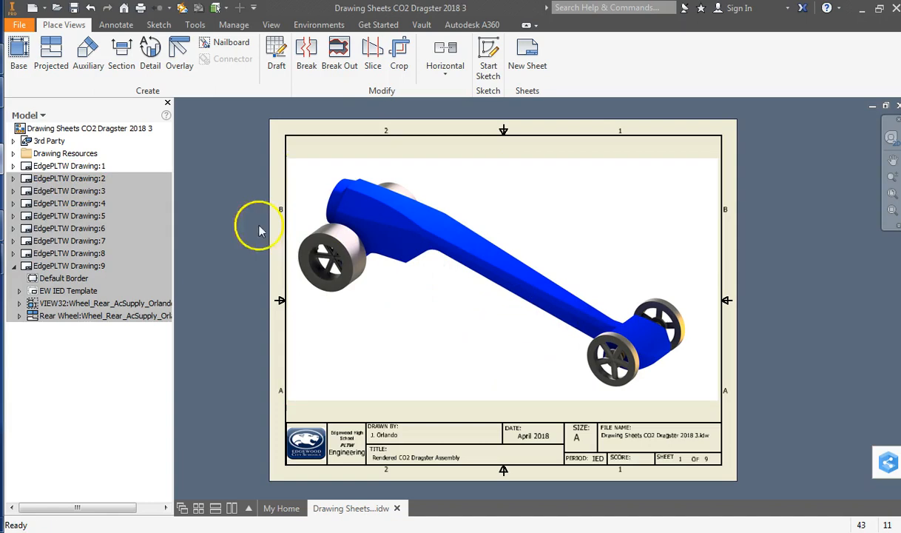
- Activate EdgePLTW Drawing:2 showing the shaded CO2 Dragster Assembly view
{"action": "double_click", "coordinate": [68, 166]}
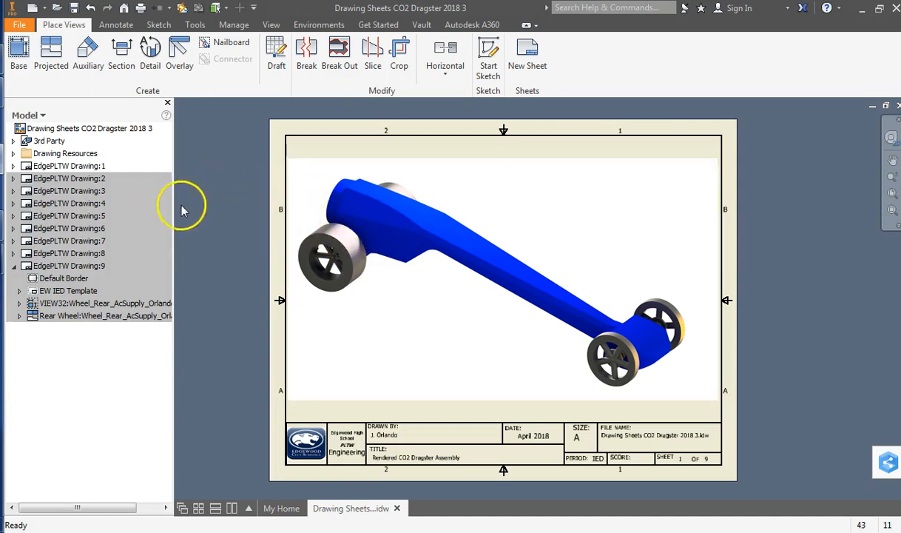
{"action": "left_click", "coordinate": [422, 222]}
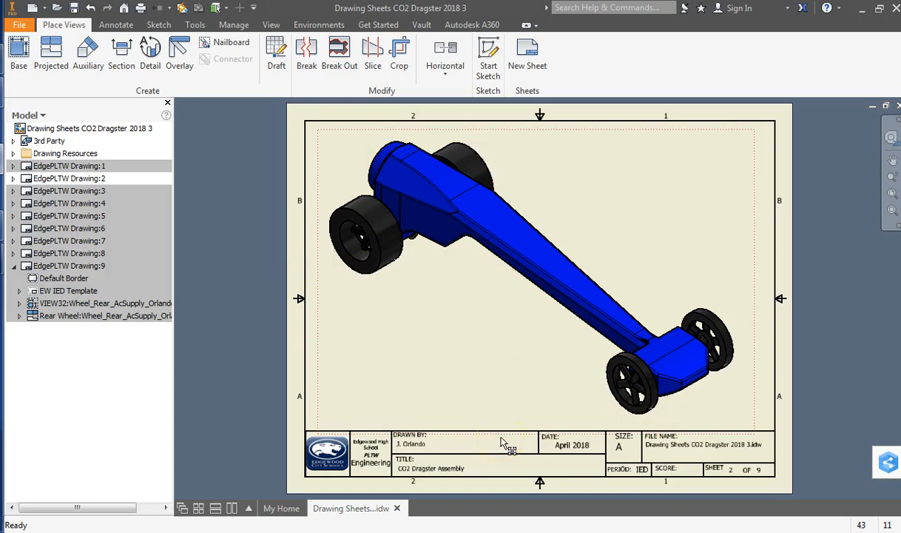
{"action": "mouse_move", "coordinate": [399, 300]}
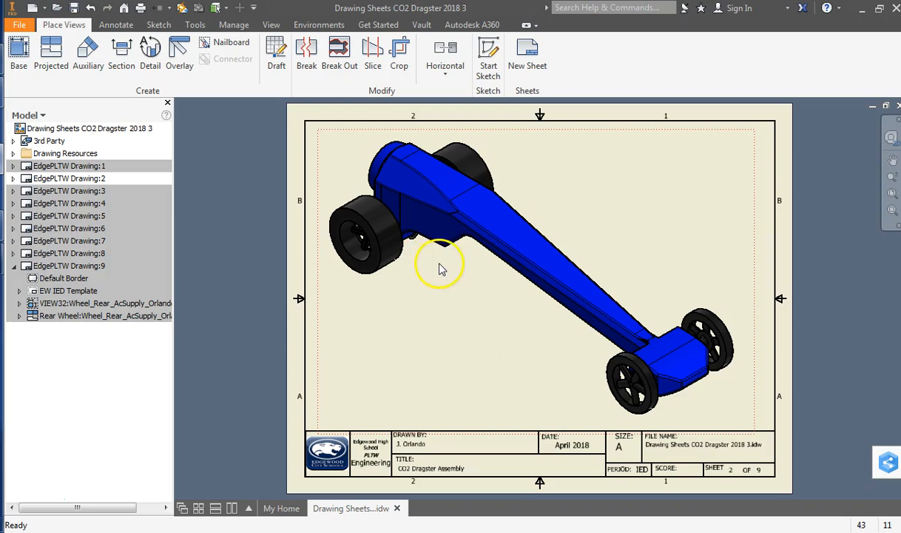
{"action": "mouse_move", "coordinate": [225, 225]}
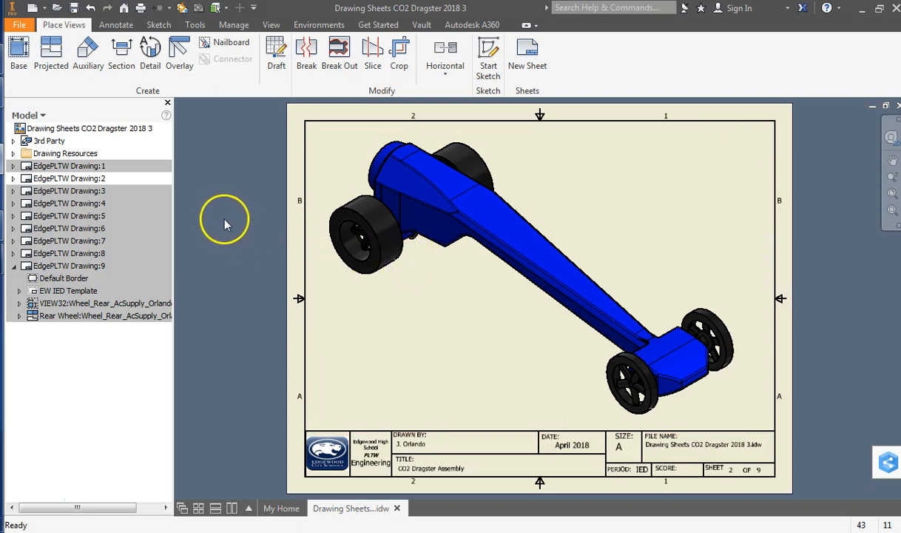
- Page through sheet 6 (bushing, eyelet screw), sheet 5 (axles, washer), then another sheet
{"action": "left_click", "coordinate": [69, 227]}
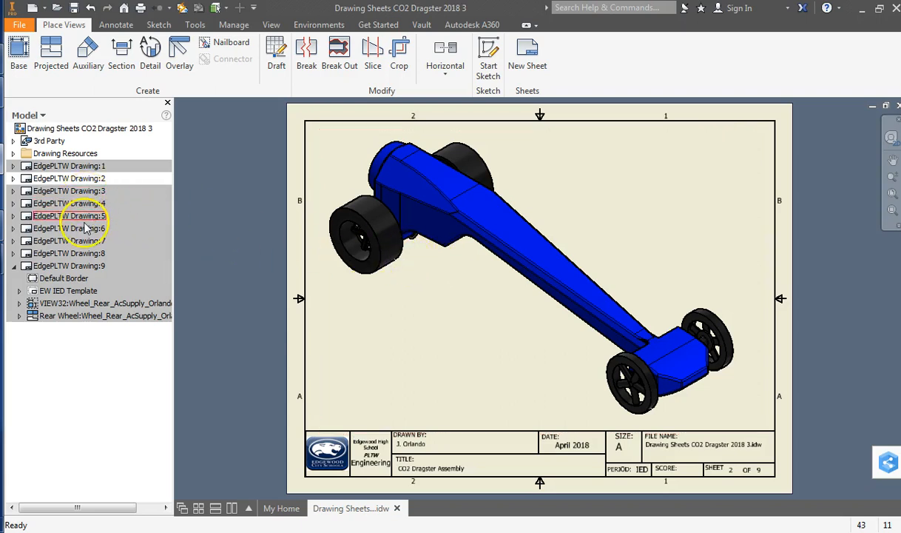
{"action": "double_click", "coordinate": [68, 241]}
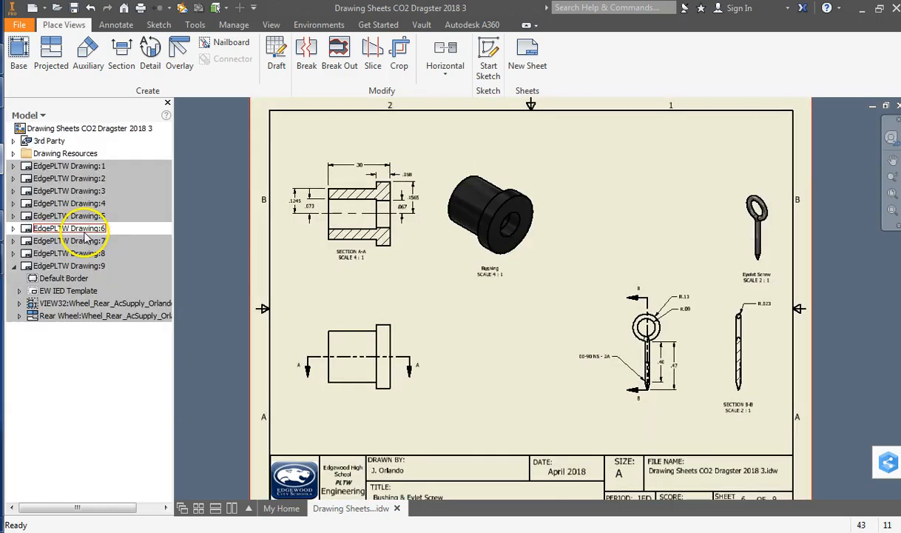
{"action": "double_click", "coordinate": [69, 216]}
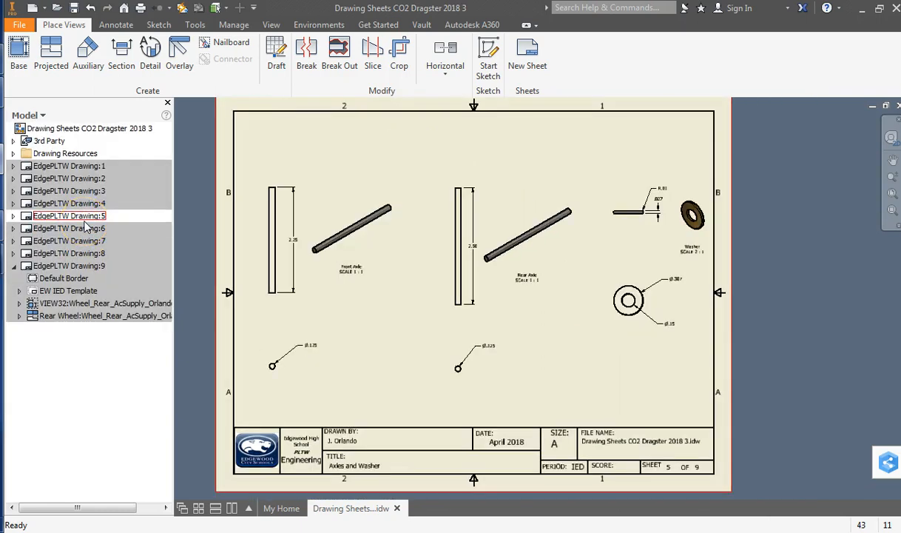
{"action": "double_click", "coordinate": [70, 203]}
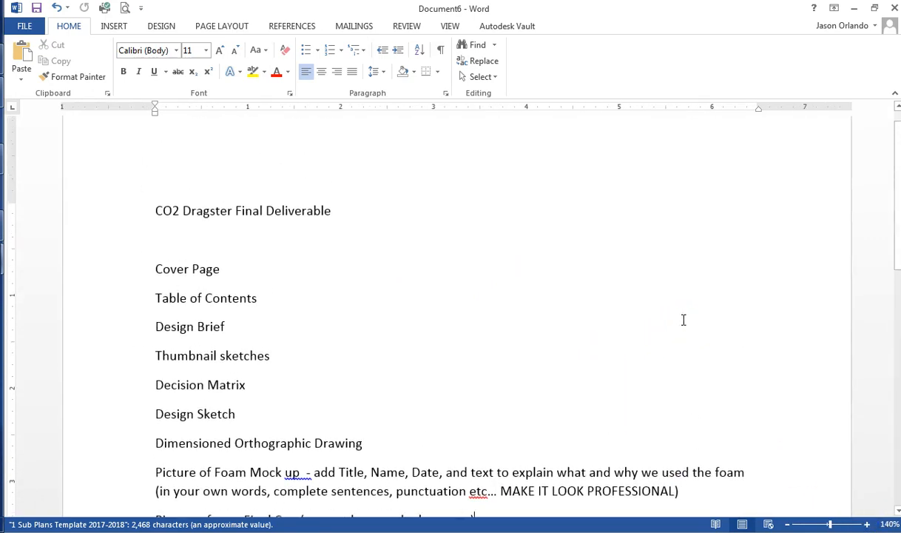
{"action": "mouse_move", "coordinate": [591, 288]}
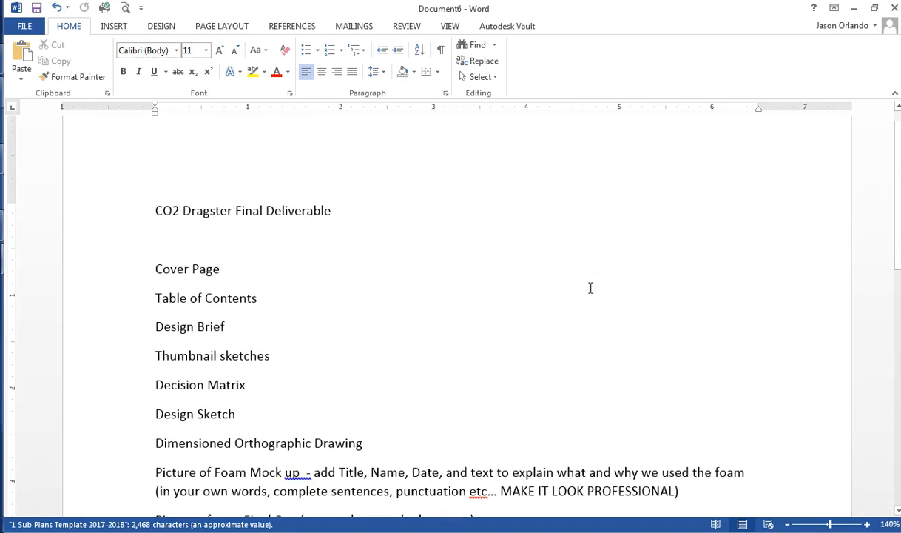
{"action": "mouse_move", "coordinate": [460, 249]}
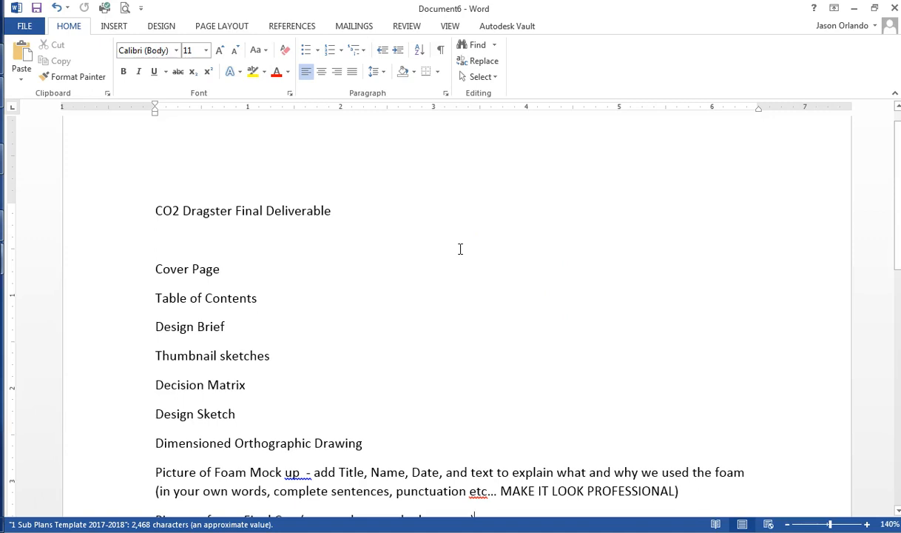
{"action": "mouse_move", "coordinate": [419, 234]}
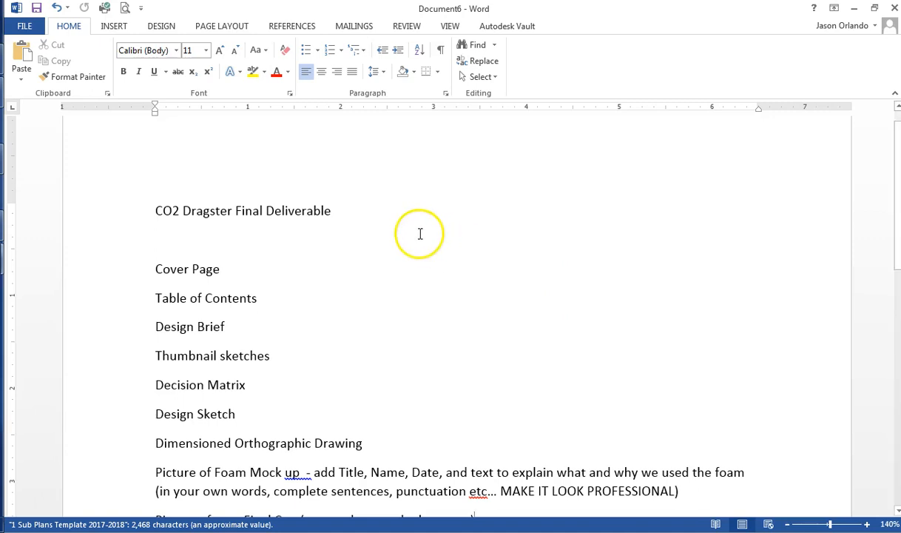
- Scroll the deliverable checklist from Cover Page down to CAD Drawings' Assembled Car entry
{"action": "scroll", "scroll_direction": "down", "scroll_amount": 3}
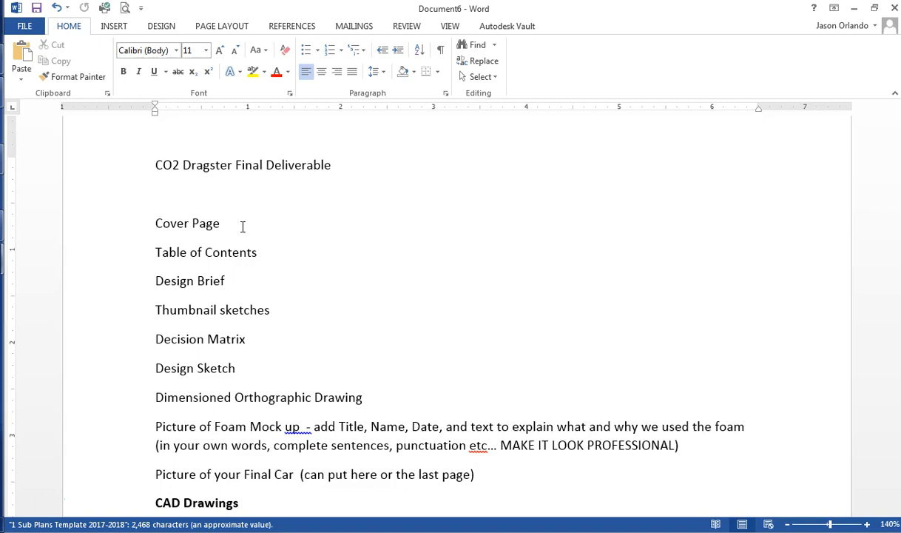
{"action": "left_click", "coordinate": [474, 474]}
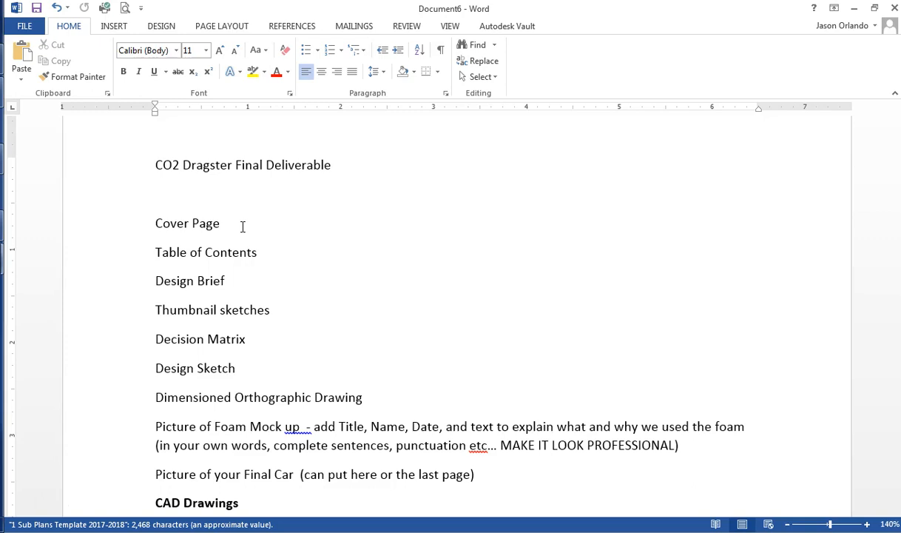
{"action": "left_click", "coordinate": [259, 252]}
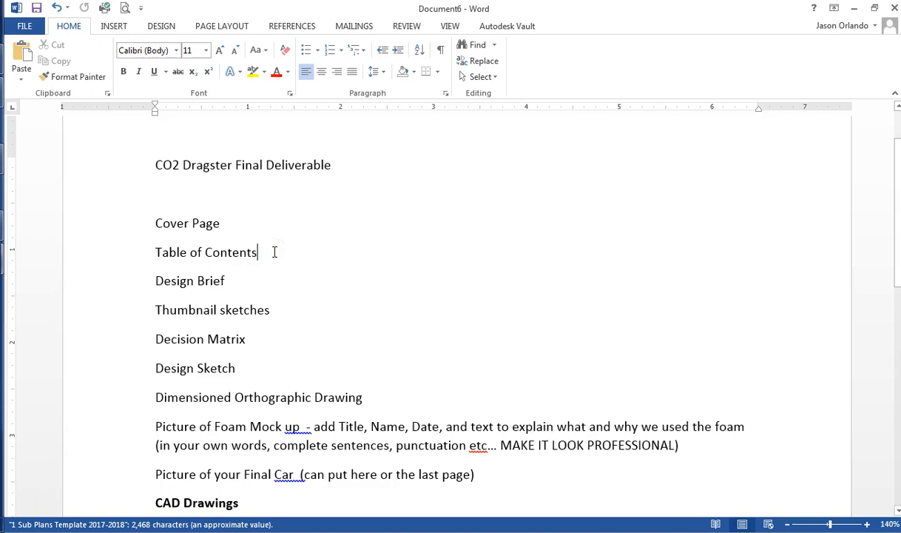
{"action": "scroll", "scroll_direction": "down", "scroll_amount": 3}
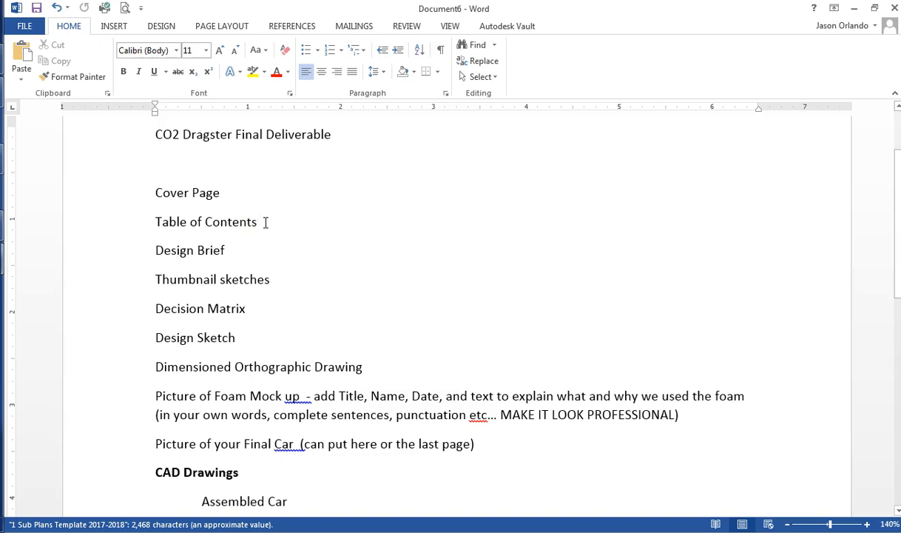
{"action": "left_click", "coordinate": [259, 221]}
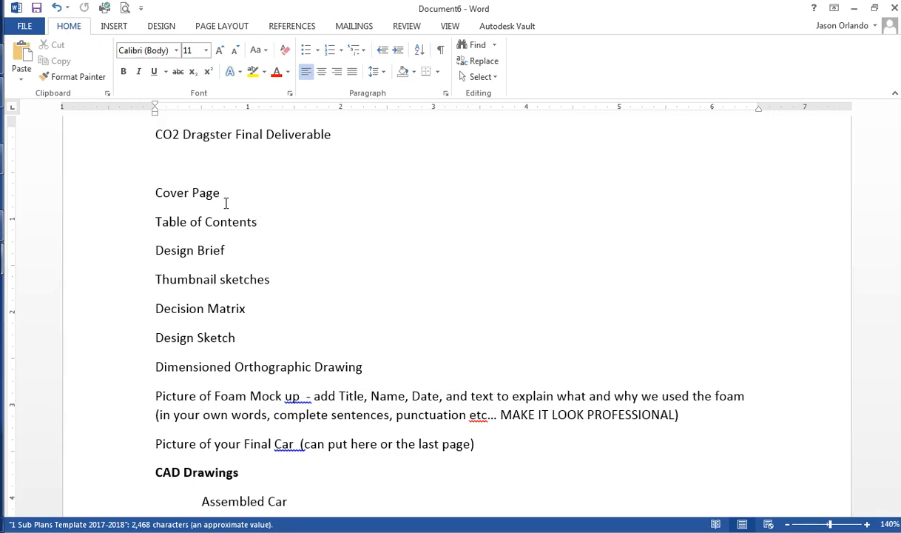
{"action": "left_click", "coordinate": [258, 222]}
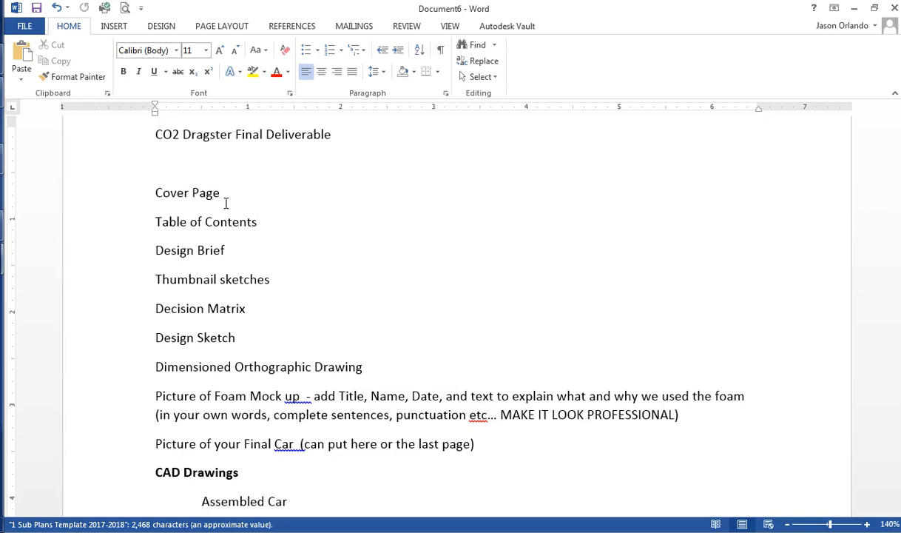
{"action": "left_click", "coordinate": [225, 250]}
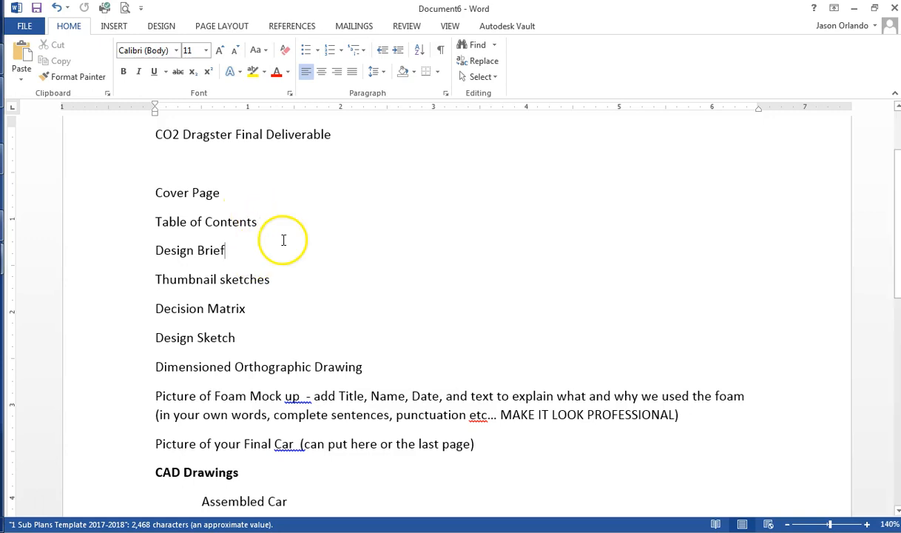
{"action": "scroll", "scroll_direction": "down", "scroll_amount": 3}
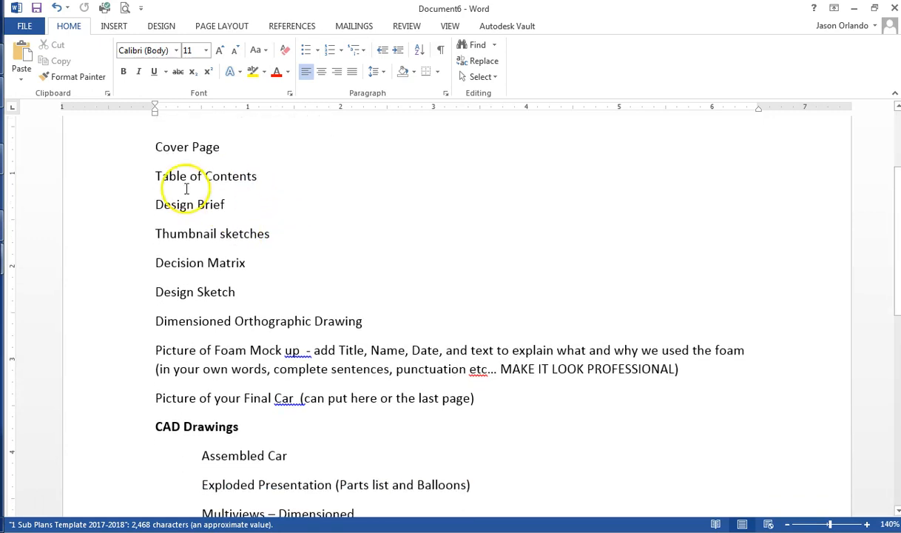
{"action": "scroll", "scroll_direction": "down", "scroll_amount": 3}
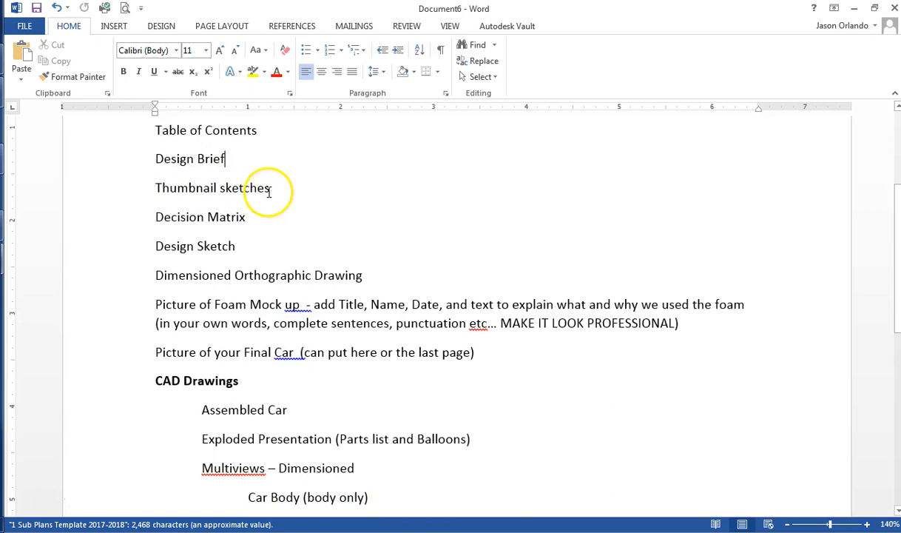
{"action": "scroll", "scroll_direction": "down", "scroll_amount": 3}
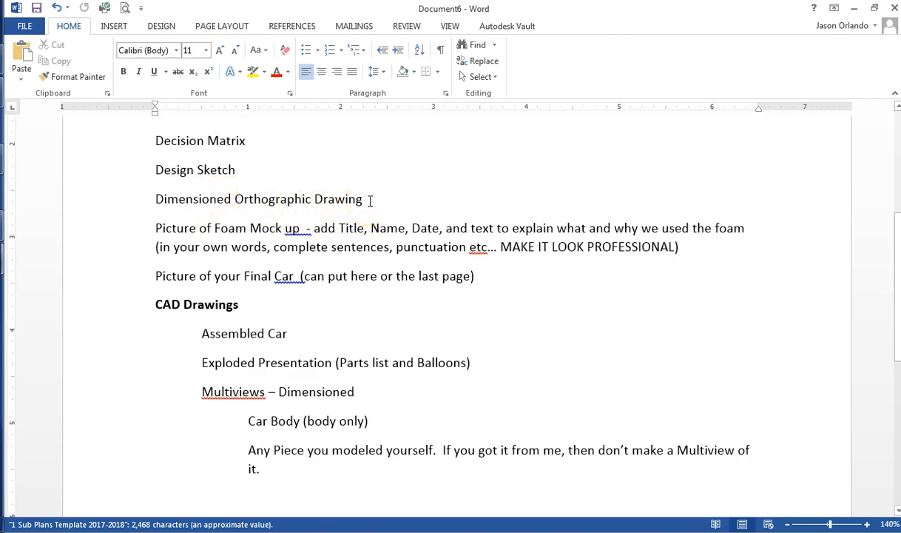
{"action": "scroll", "scroll_direction": "down", "scroll_amount": 3}
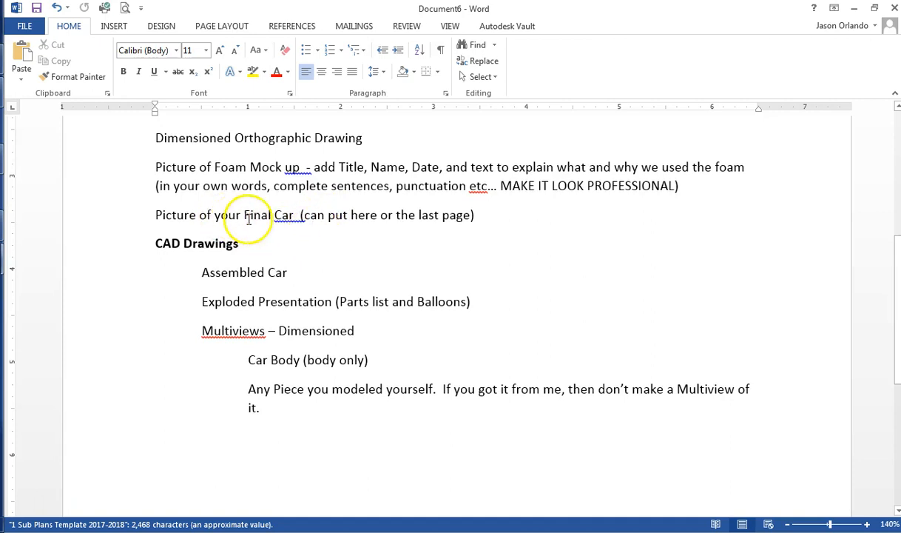
{"action": "mouse_move", "coordinate": [238, 211]}
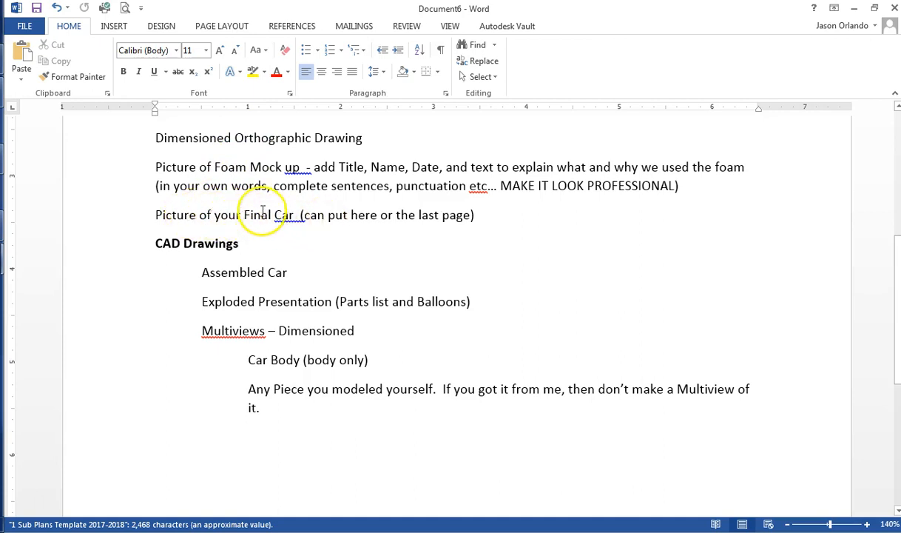
{"action": "scroll", "scroll_direction": "down", "scroll_amount": 3}
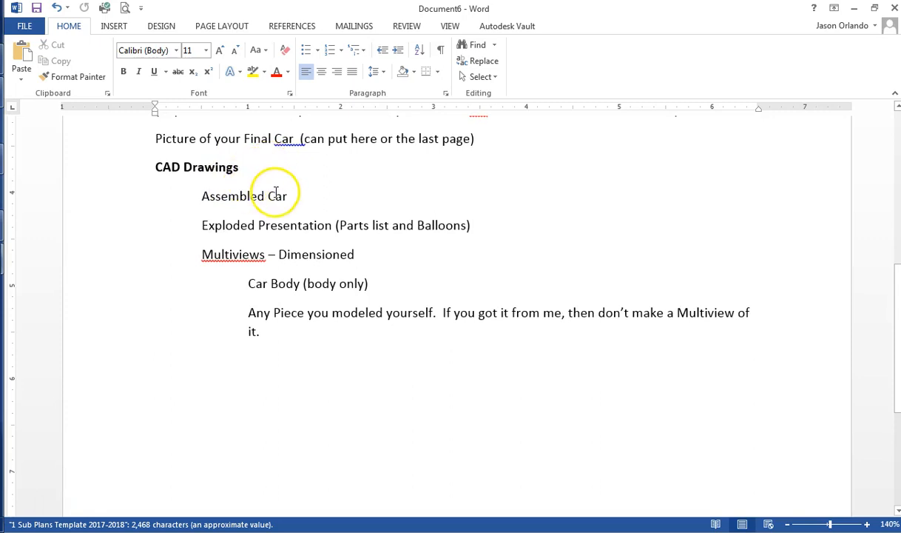
{"action": "mouse_move", "coordinate": [293, 224]}
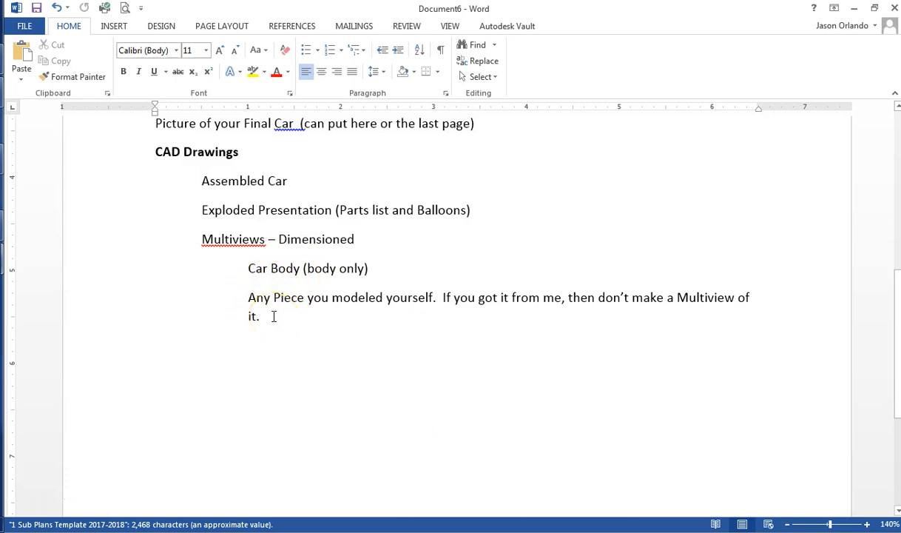
{"action": "mouse_move", "coordinate": [522, 319]}
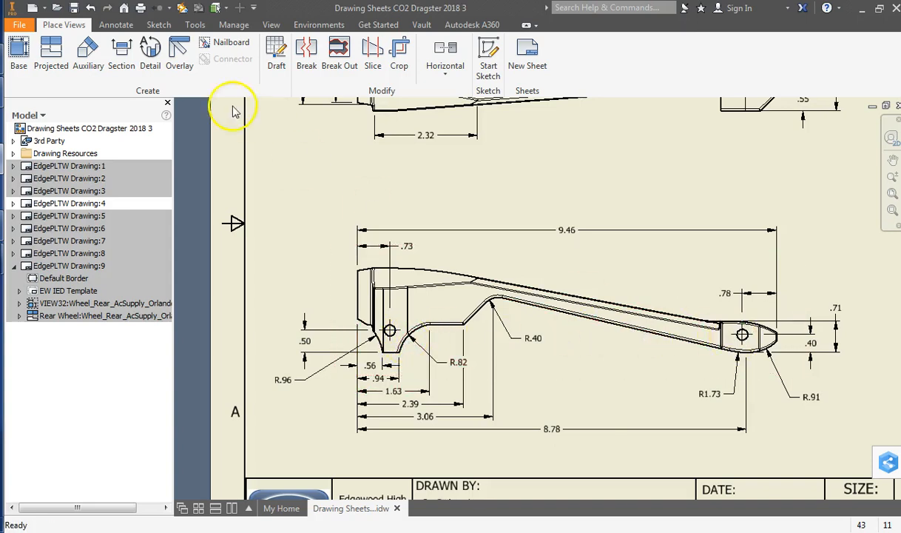
- Add Ø.25 THRU hole notes to both car body axle holes, panning to the second
{"action": "left_click", "coordinate": [116, 25]}
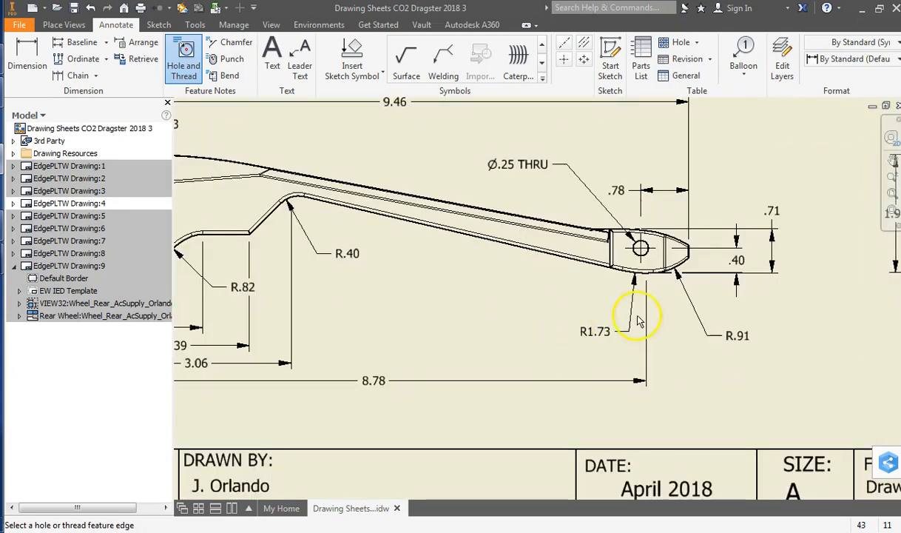
{"action": "left_click_drag", "start_coordinate": [639, 320], "coordinate": [720, 311]}
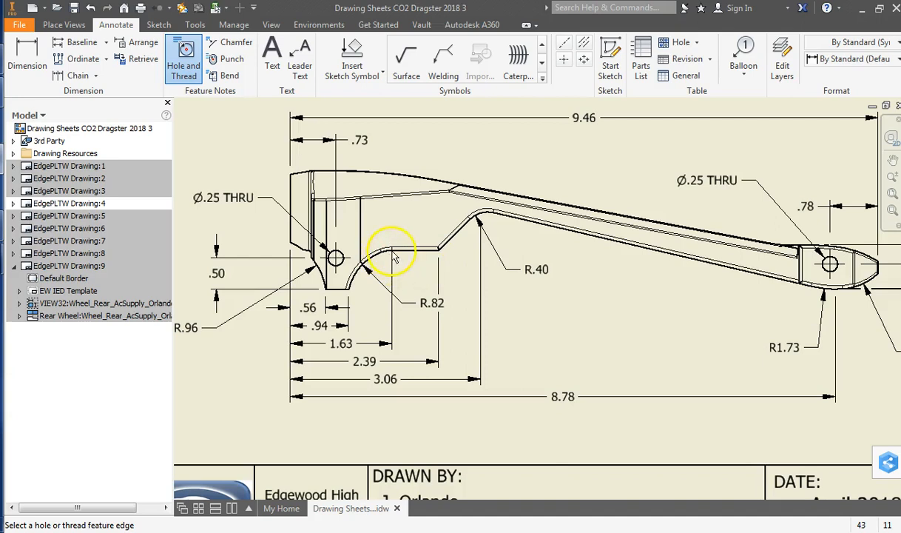
{"action": "mouse_move", "coordinate": [484, 219]}
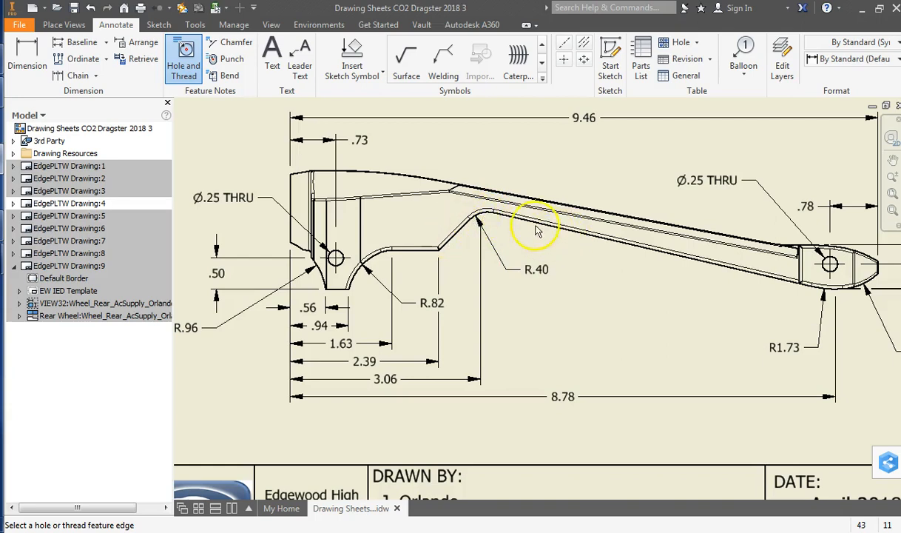
{"action": "mouse_move", "coordinate": [492, 225]}
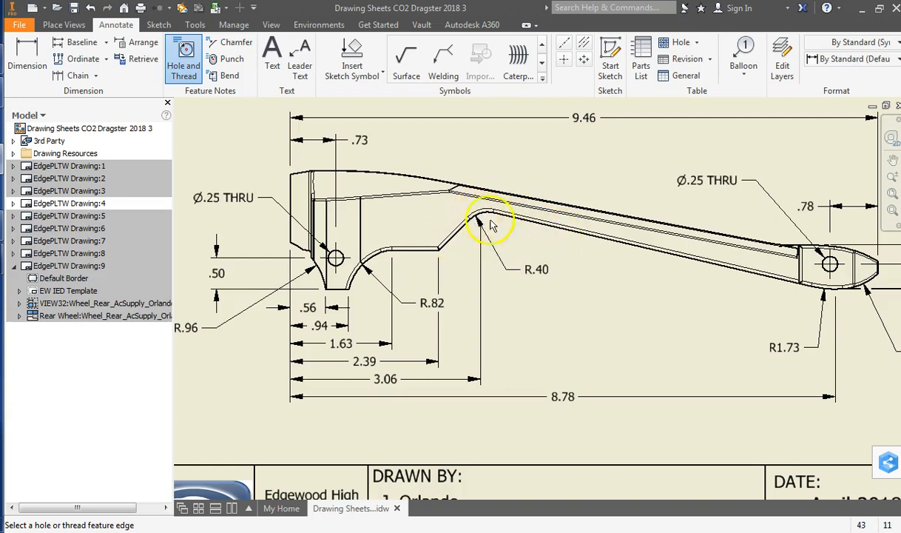
{"action": "mouse_move", "coordinate": [600, 288]}
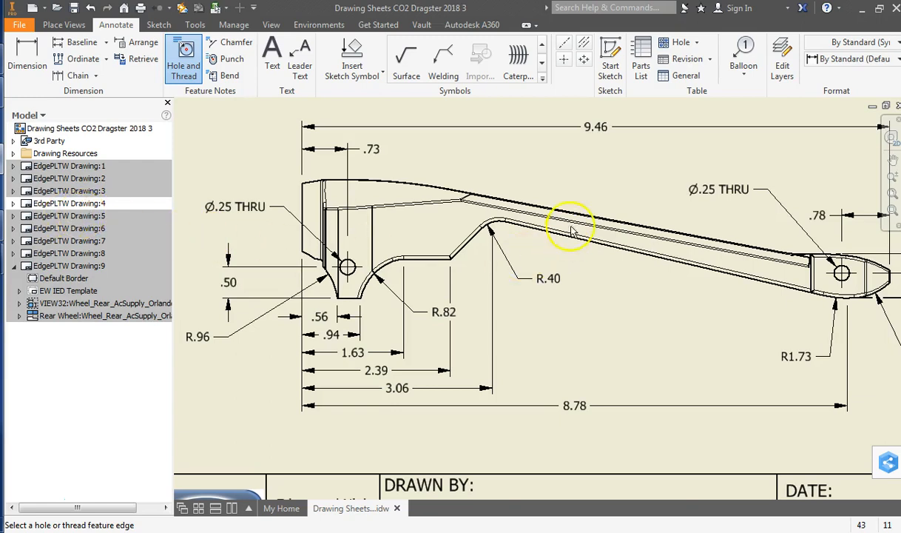
- Show the Axles and Washer sheet, then the Bushing & Eyelet Screw sheet
{"action": "double_click", "coordinate": [69, 216]}
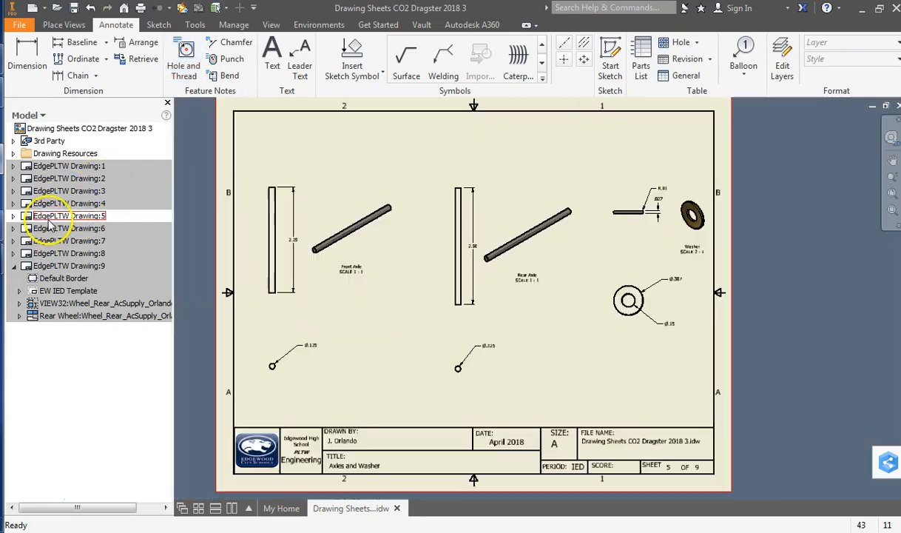
{"action": "left_click", "coordinate": [69, 228]}
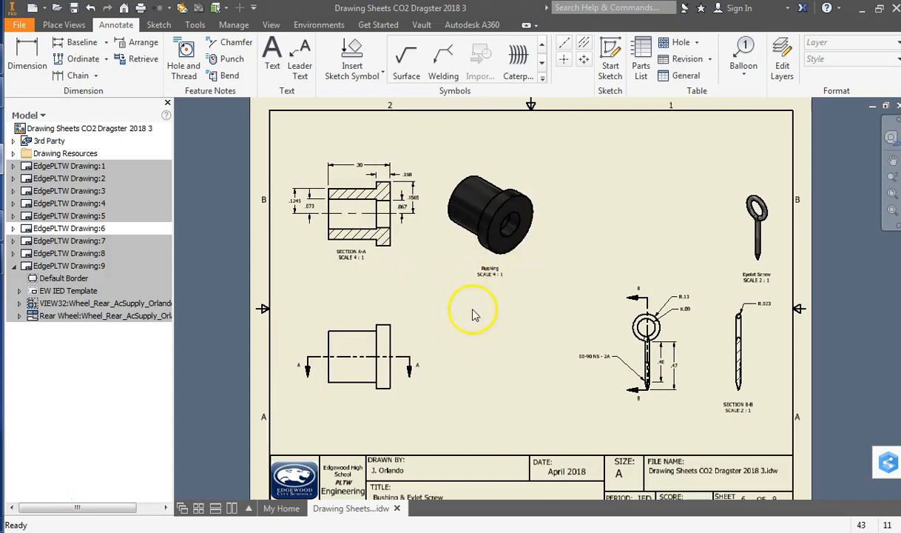
{"action": "mouse_move", "coordinate": [438, 318]}
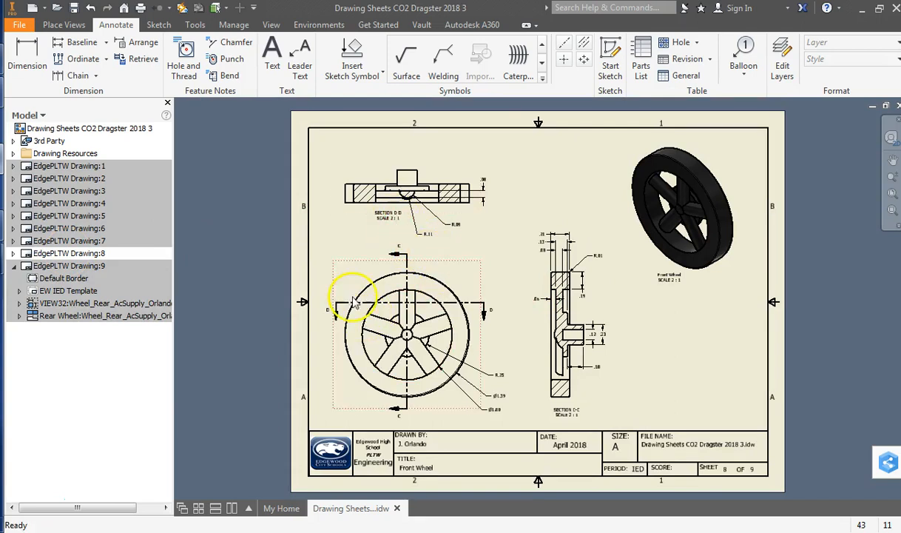
{"action": "mouse_move", "coordinate": [640, 318]}
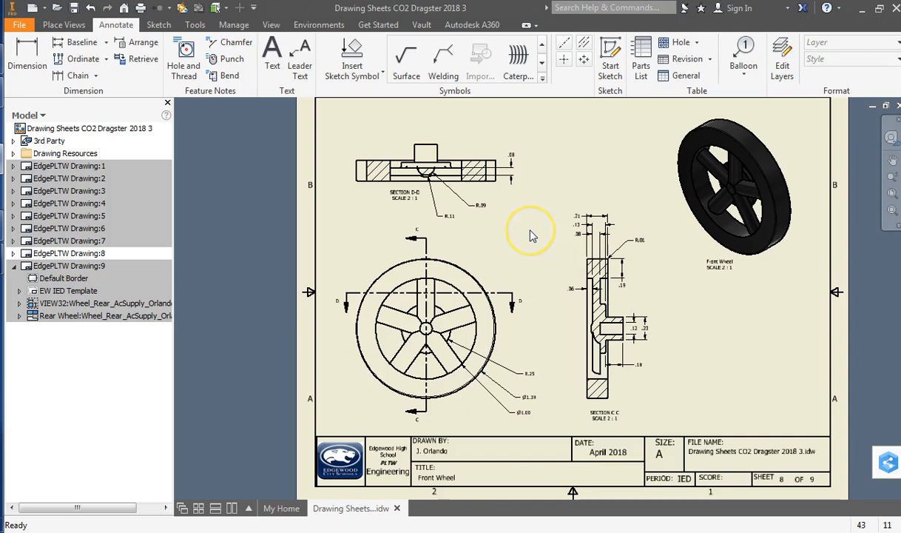
{"action": "mouse_move", "coordinate": [546, 244]}
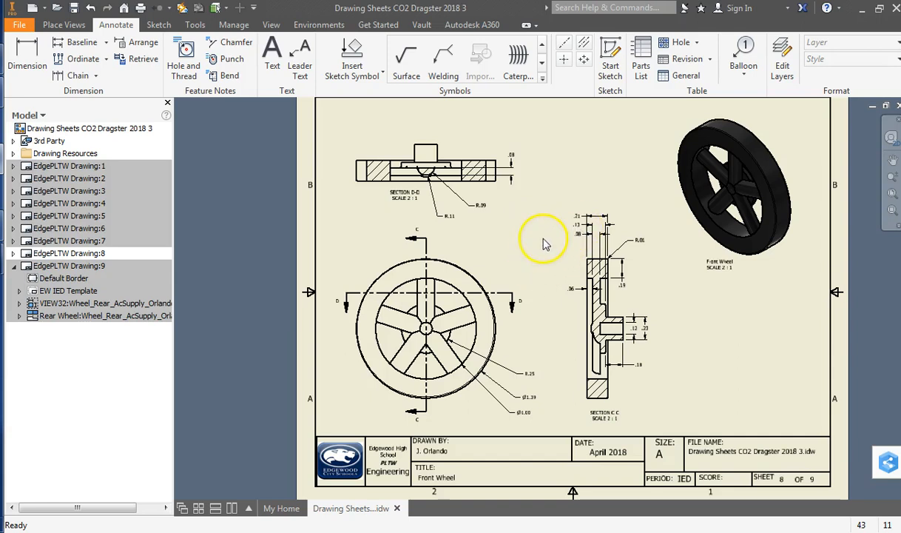
{"action": "mouse_move", "coordinate": [544, 245]}
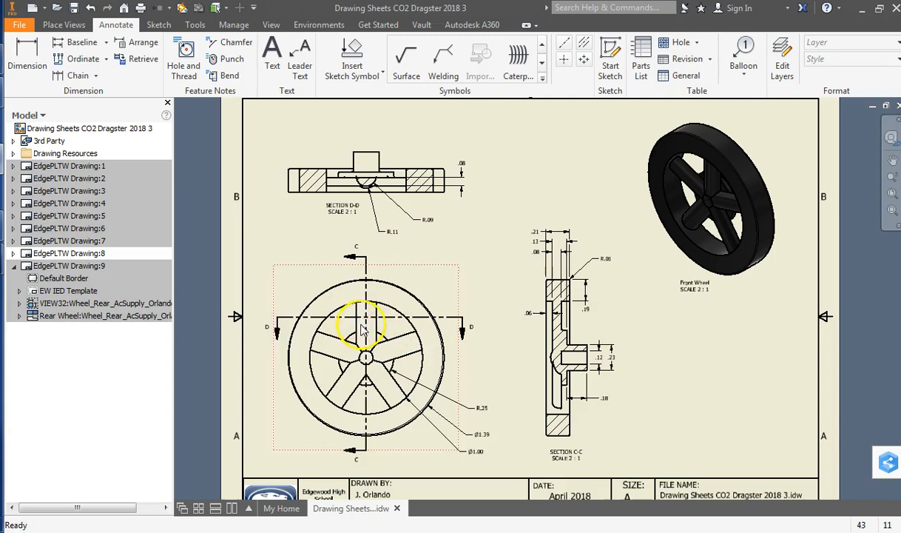
{"action": "left_click_drag", "start_coordinate": [363, 329], "coordinate": [422, 329]}
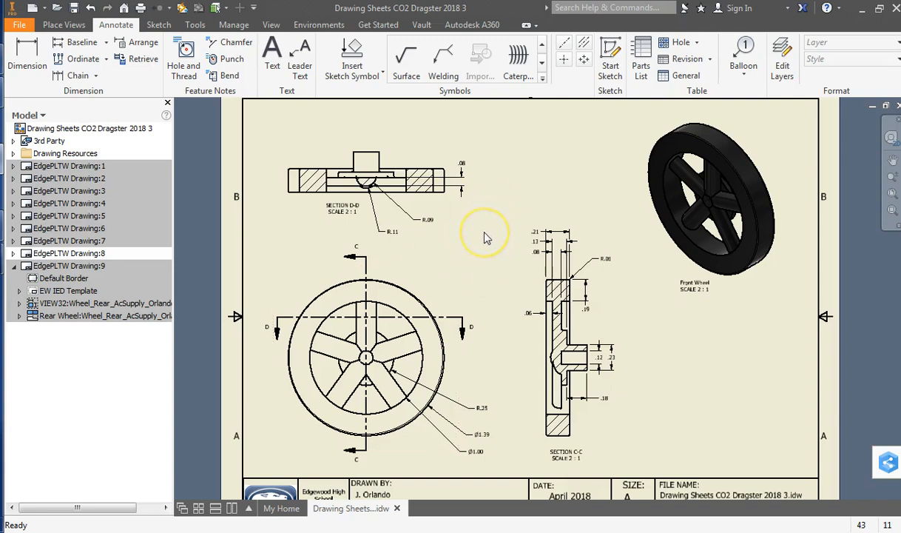
{"action": "mouse_move", "coordinate": [487, 239]}
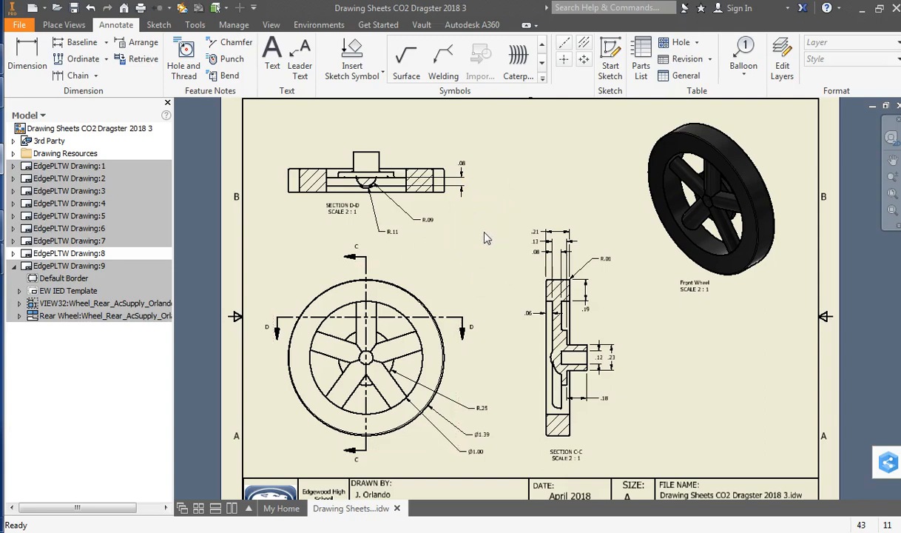